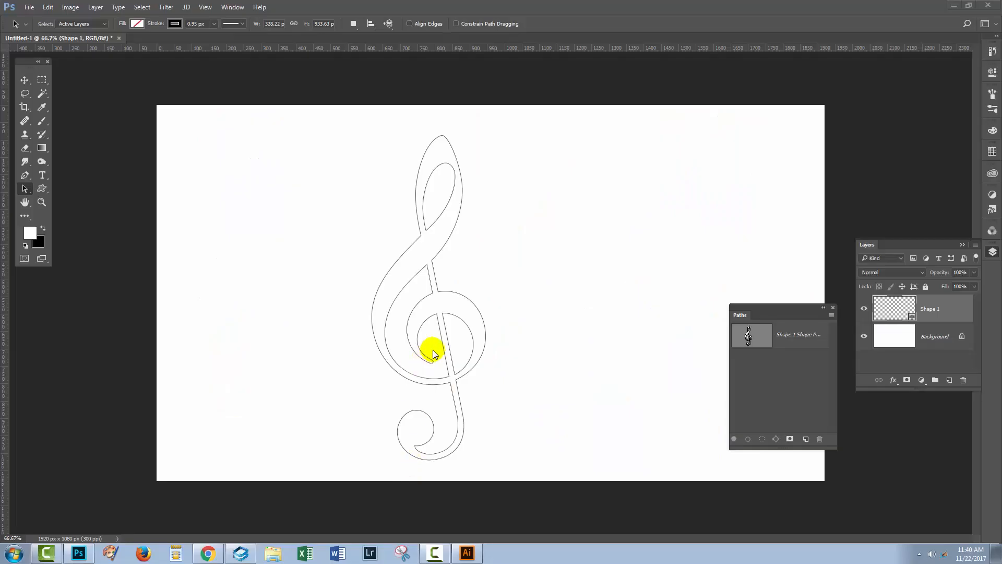
mouse_move(430, 232)
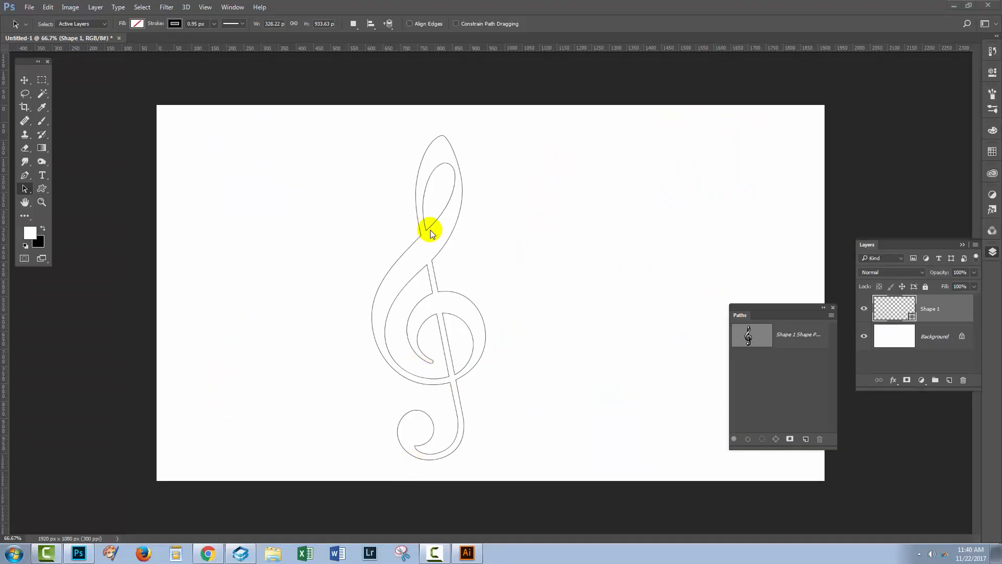
mouse_move(419, 303)
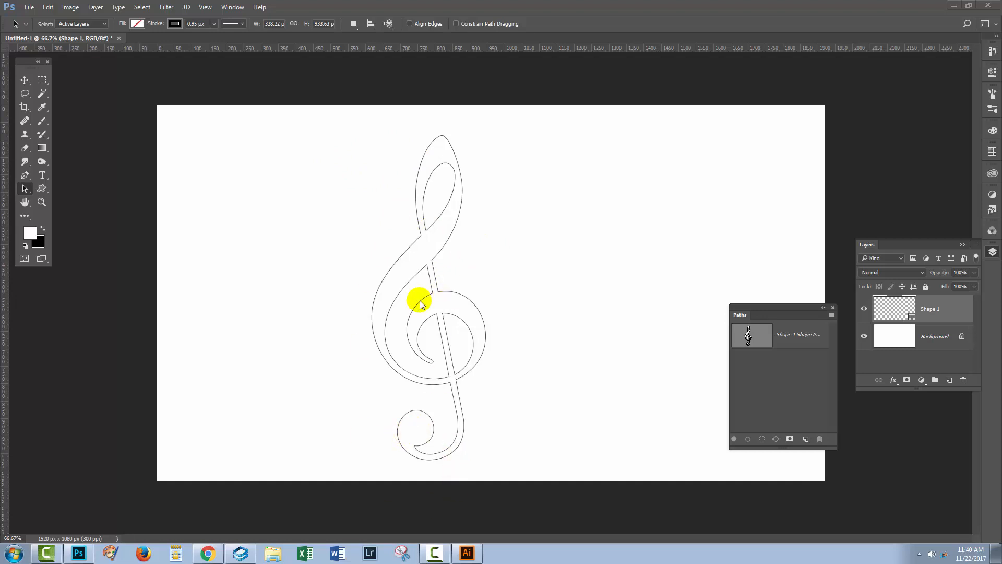
mouse_move(882, 264)
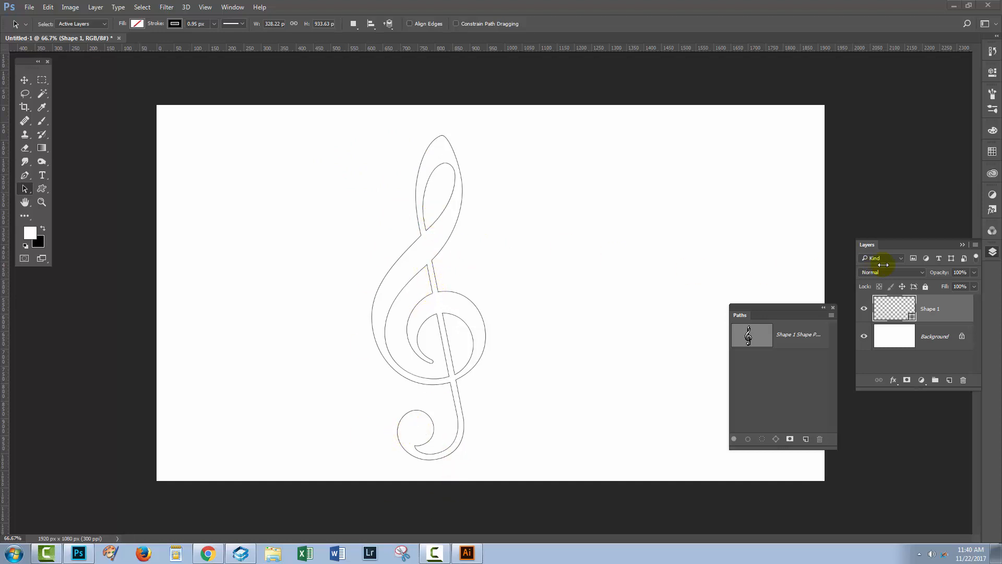
- Select the treble clef path on the Shape 1 layer so it can be copied
left_click(894, 309)
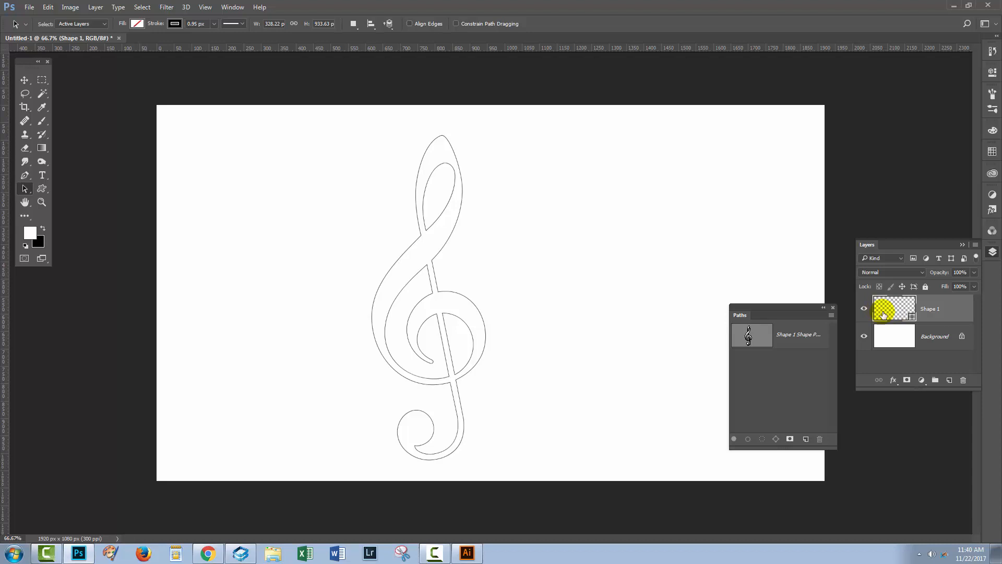
left_click(752, 334)
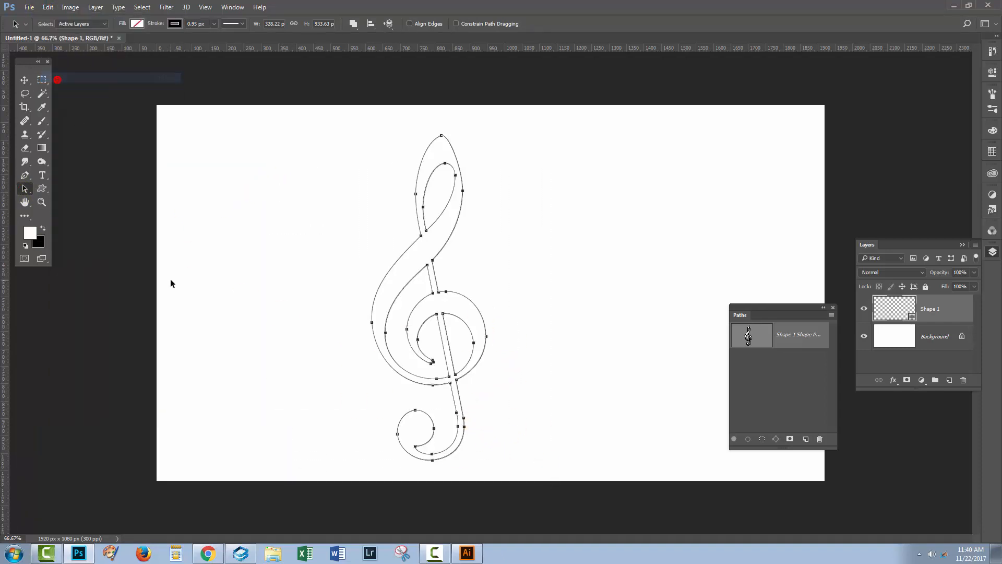
- Paste the copied clef into the blank Illustrator document as a Compound Shape
left_click(466, 554)
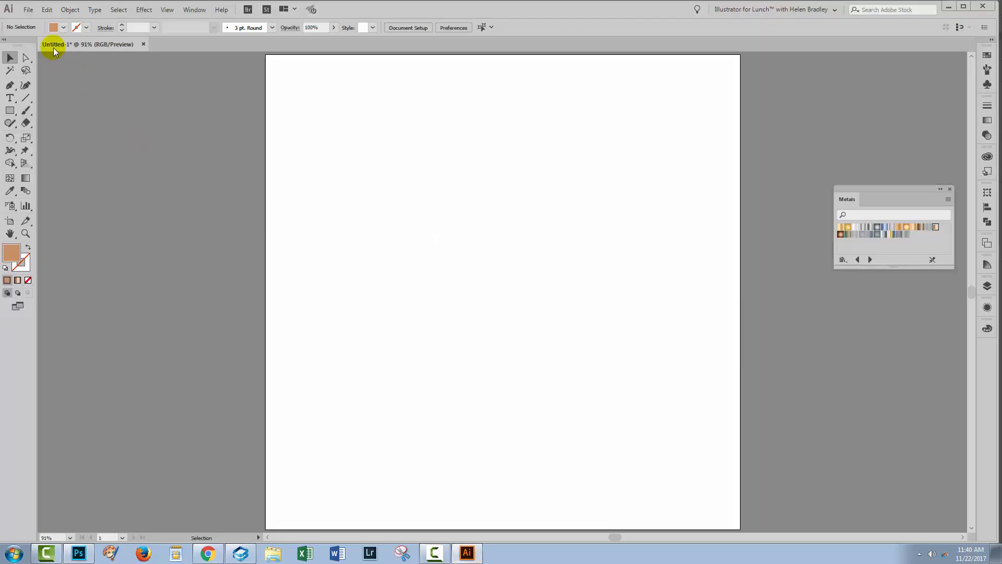
left_click(47, 9)
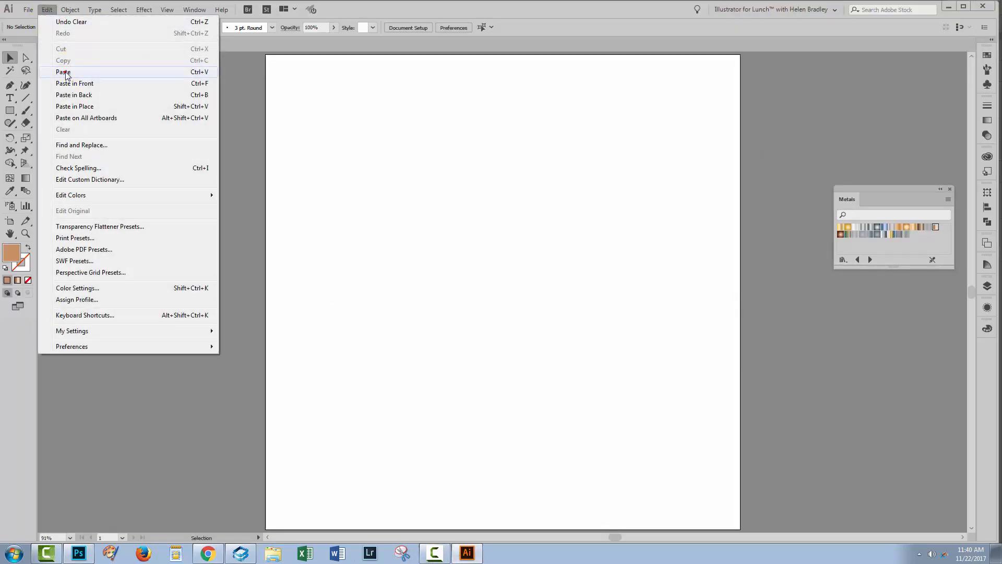
left_click(63, 73)
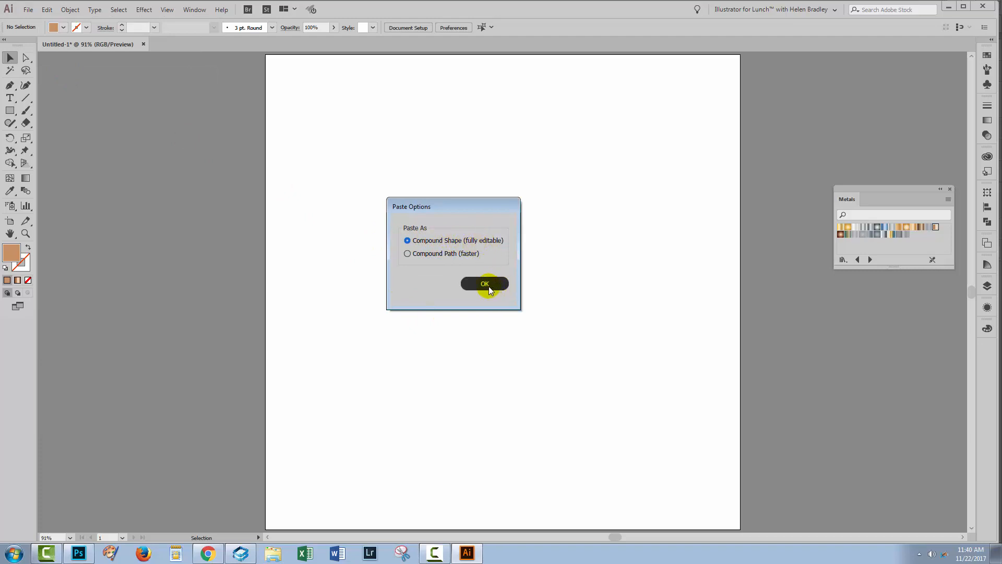
left_click(485, 283)
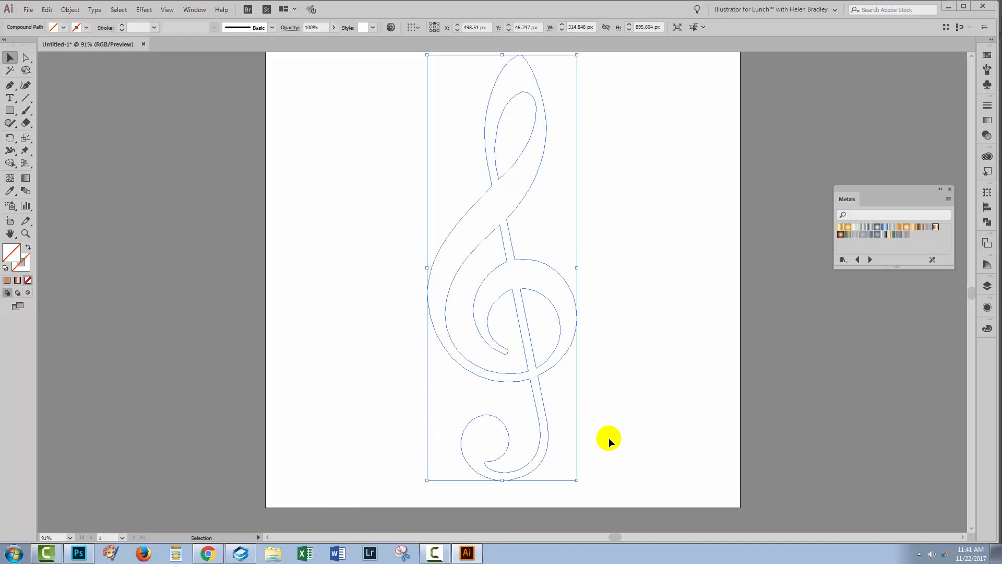
mouse_move(502, 302)
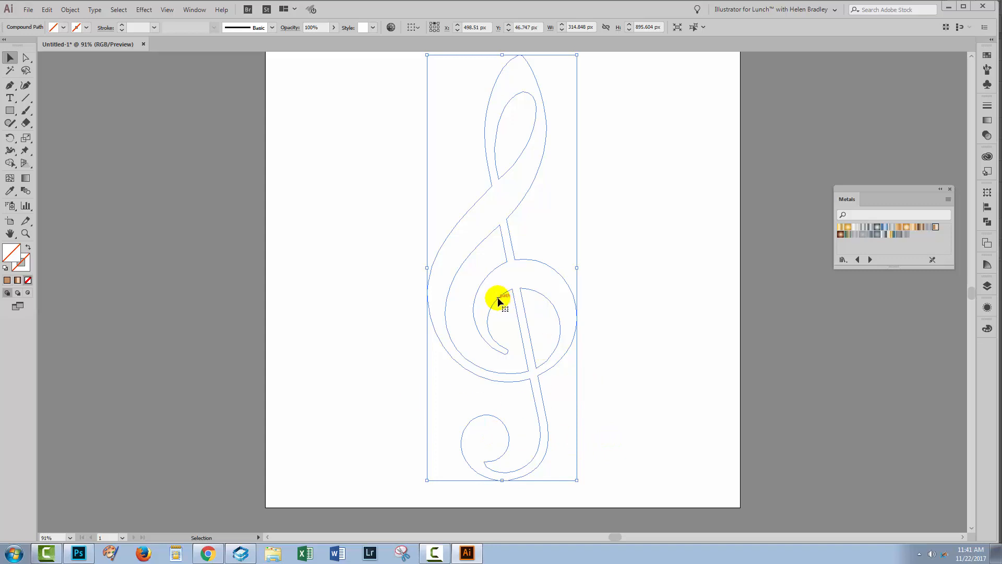
mouse_move(78, 253)
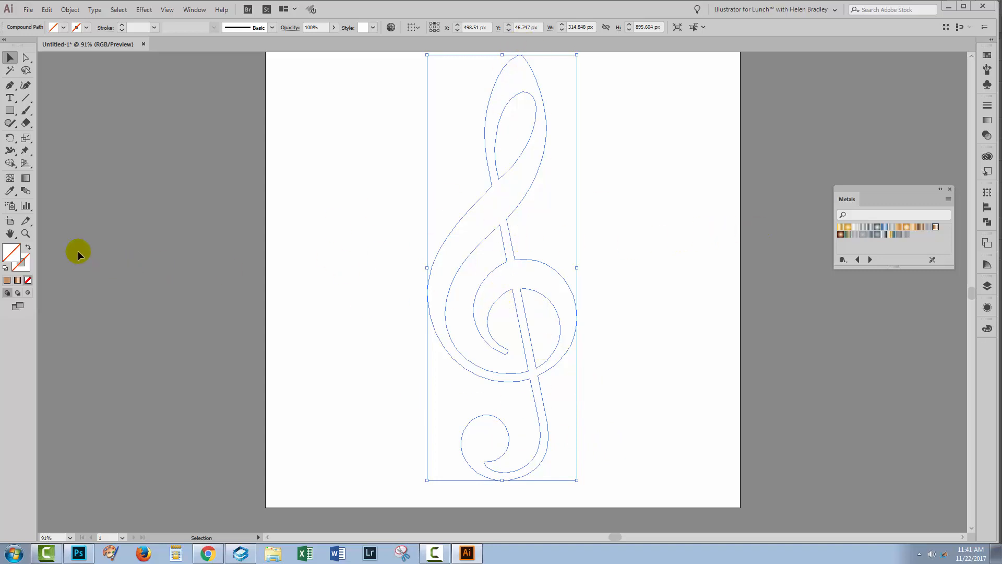
- Fill the clef with a gold-brown metallic gradient from the Metals swatch library
left_click(11, 259)
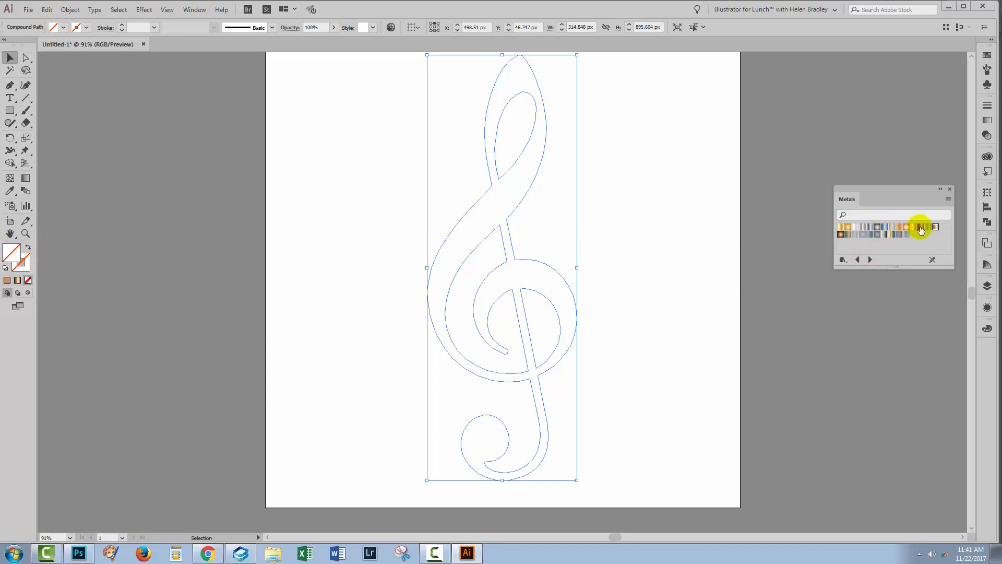
left_click(921, 226)
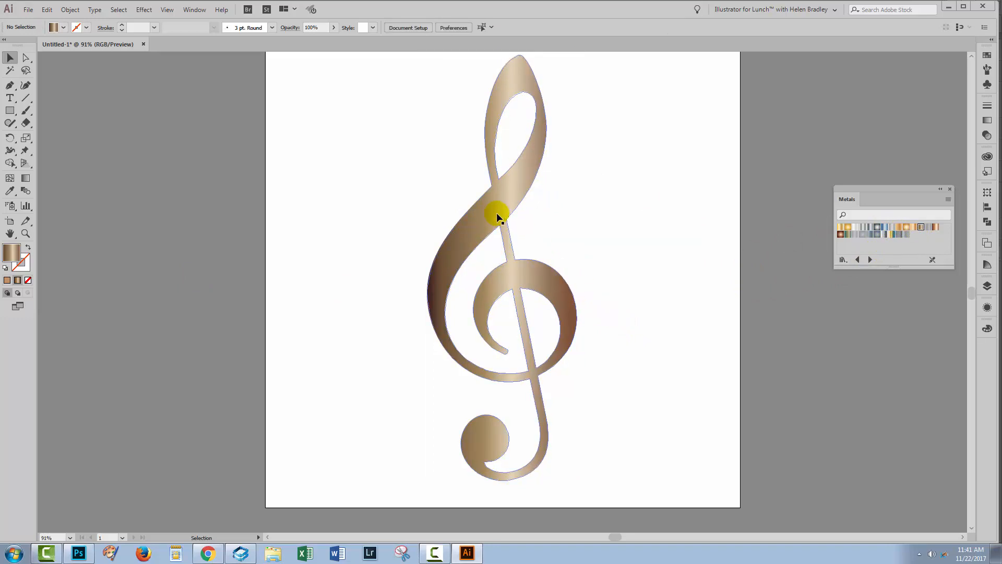
mouse_move(491, 136)
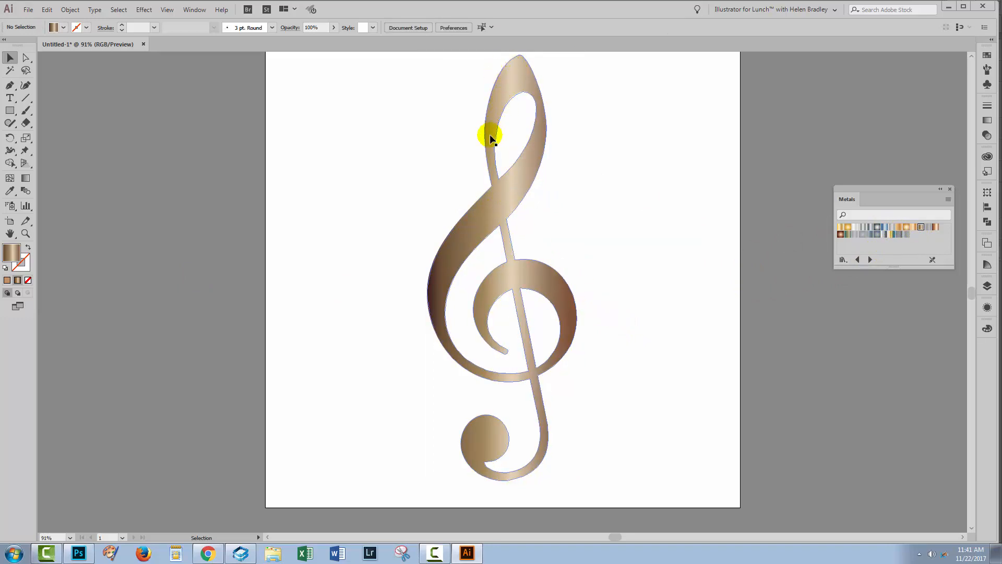
mouse_move(489, 233)
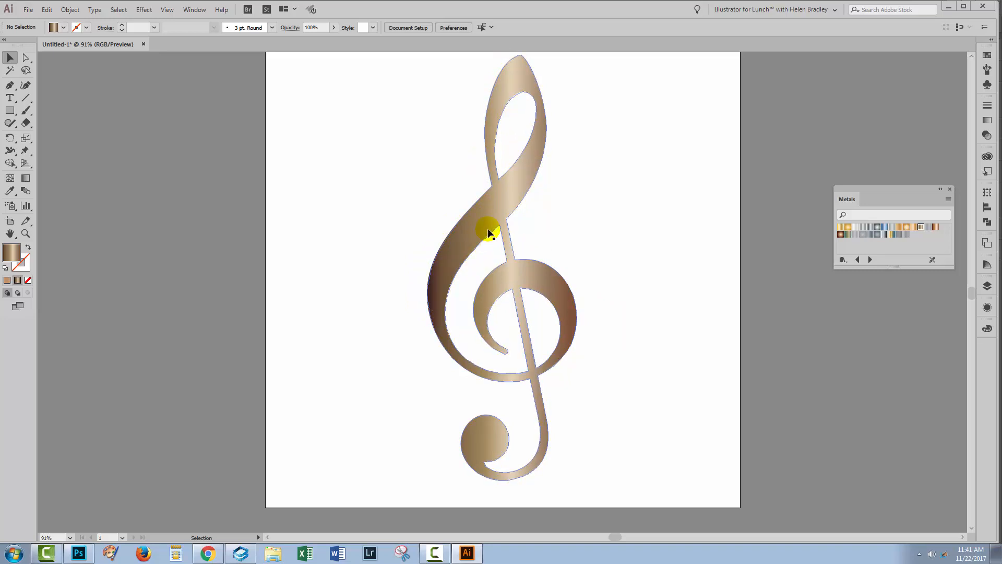
mouse_move(491, 93)
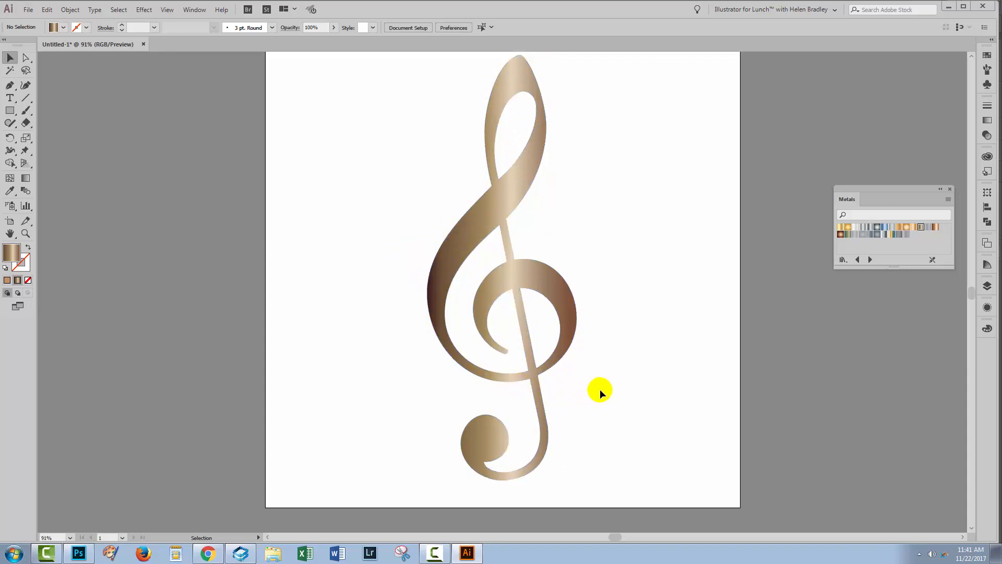
mouse_move(546, 195)
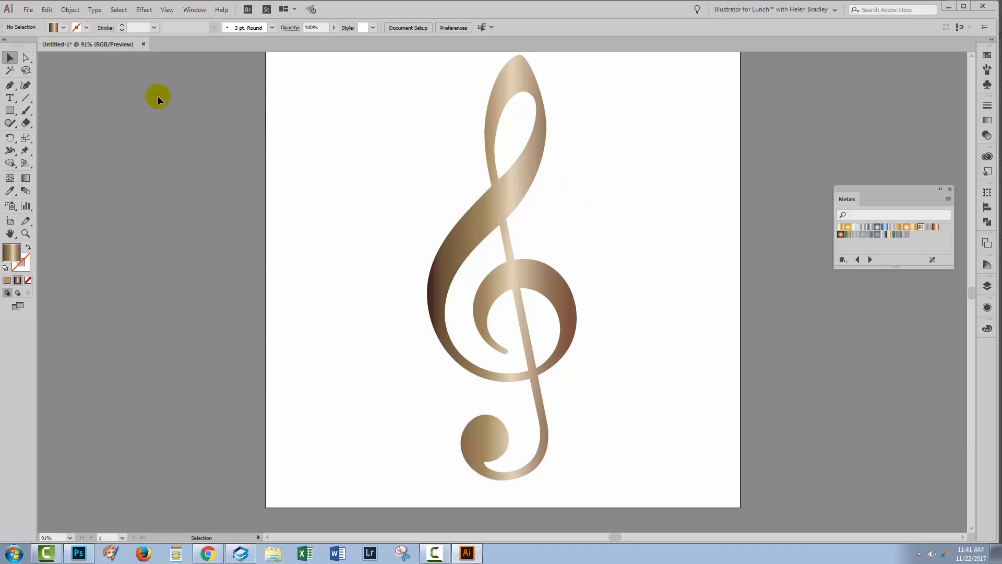
mouse_move(135, 92)
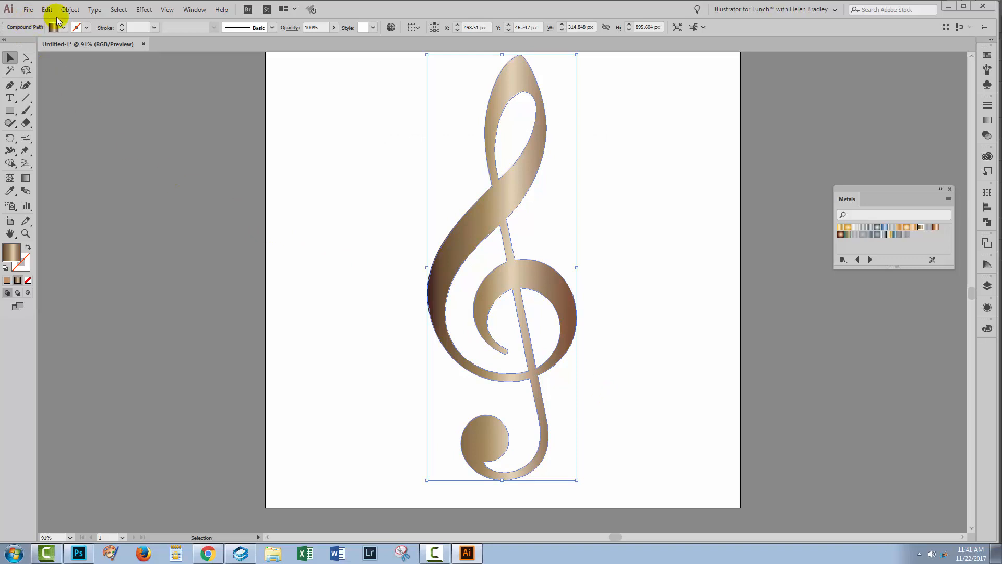
- Apply Offset Path at -5 px with Miter joins and Preview on to create an inset clef copy
left_click(70, 9)
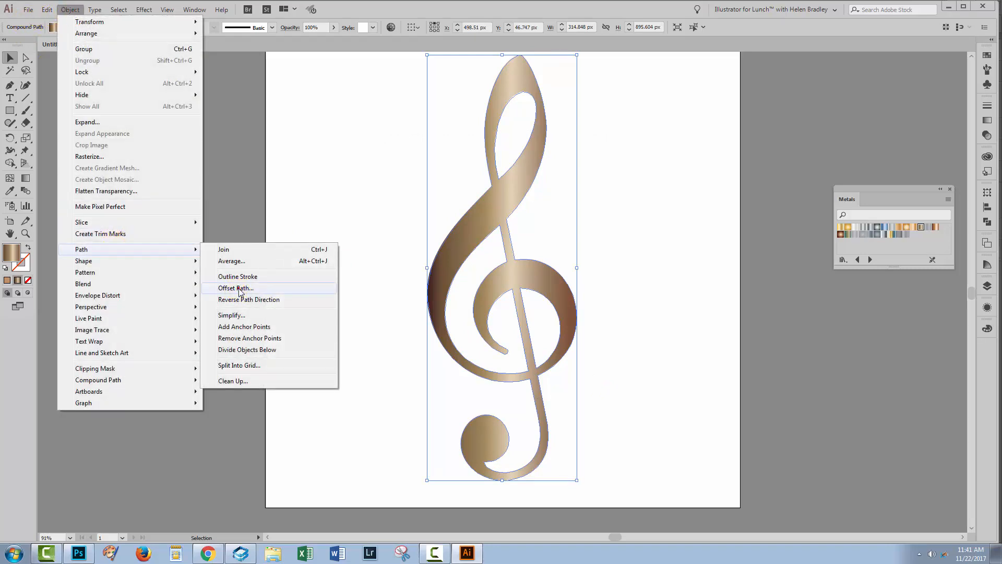
left_click(235, 288)
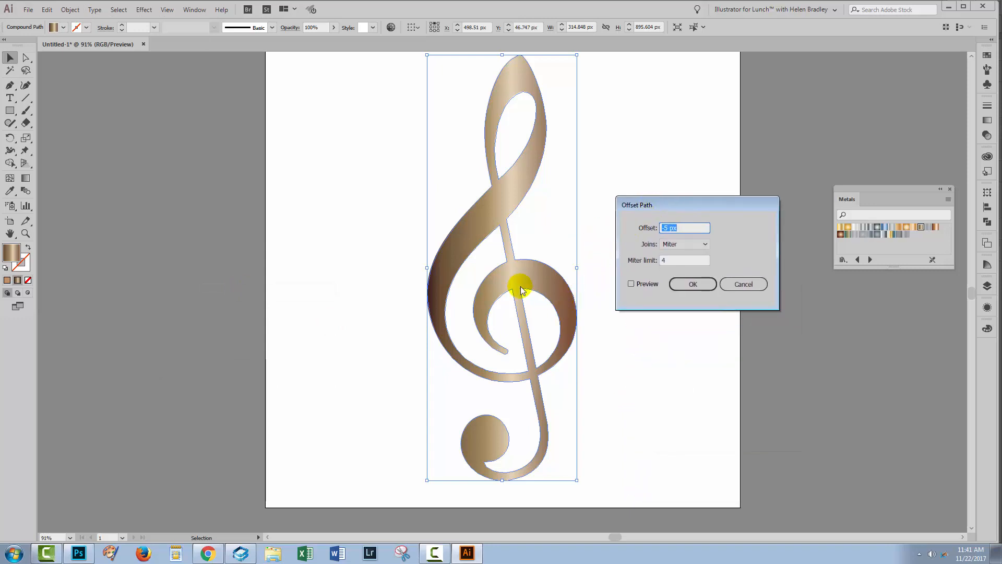
mouse_move(582, 283)
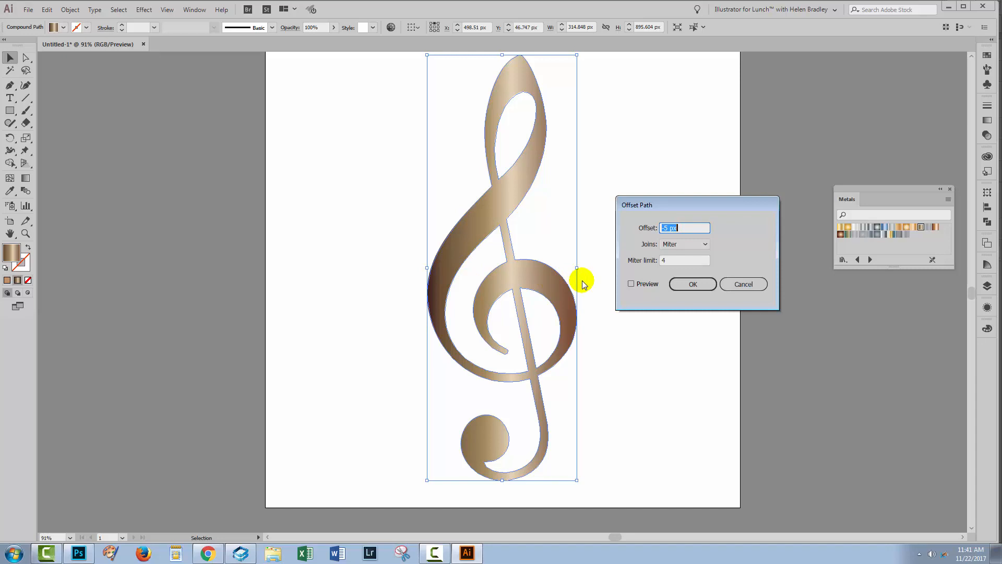
mouse_move(517, 124)
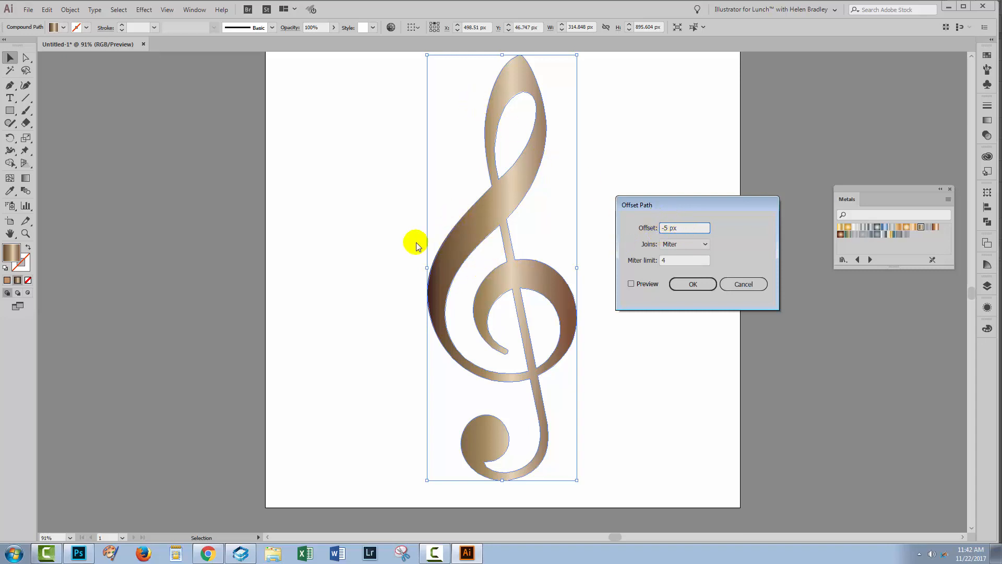
mouse_move(570, 313)
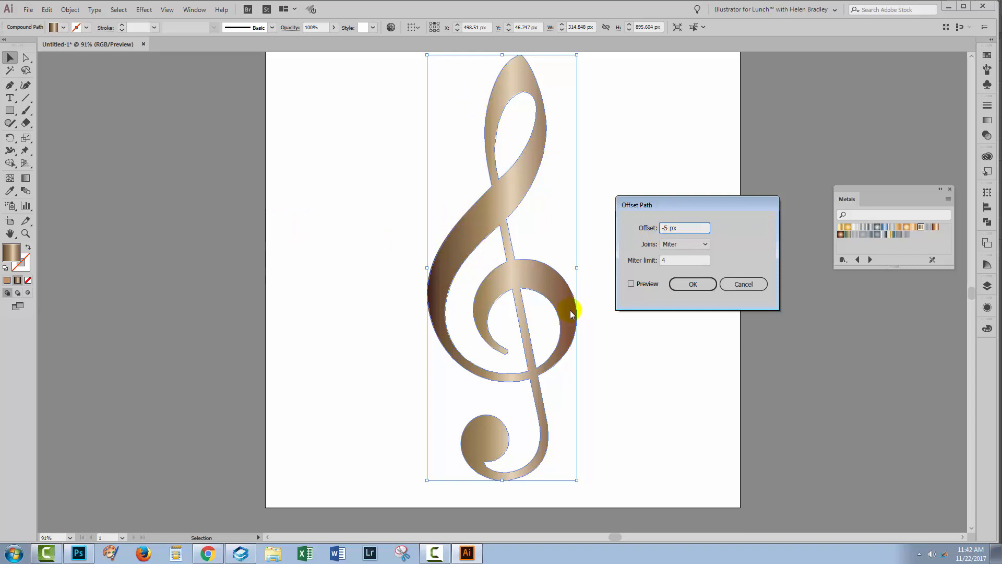
mouse_move(611, 328)
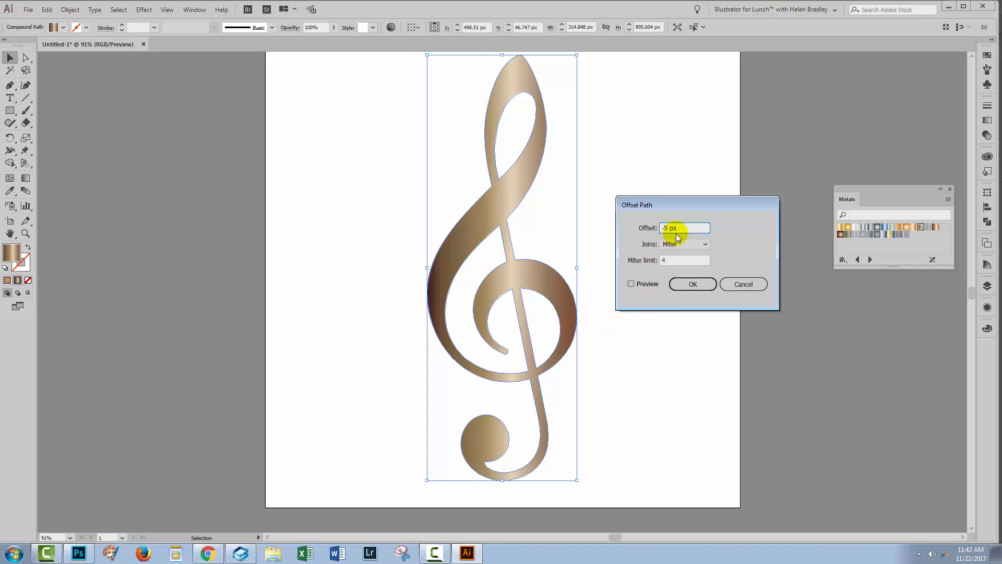
mouse_move(632, 303)
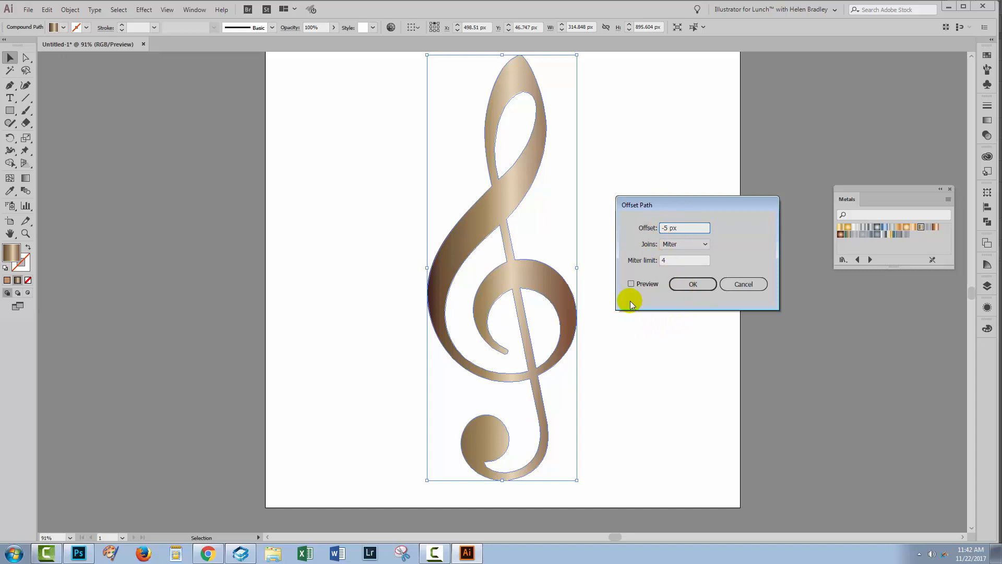
left_click(630, 283)
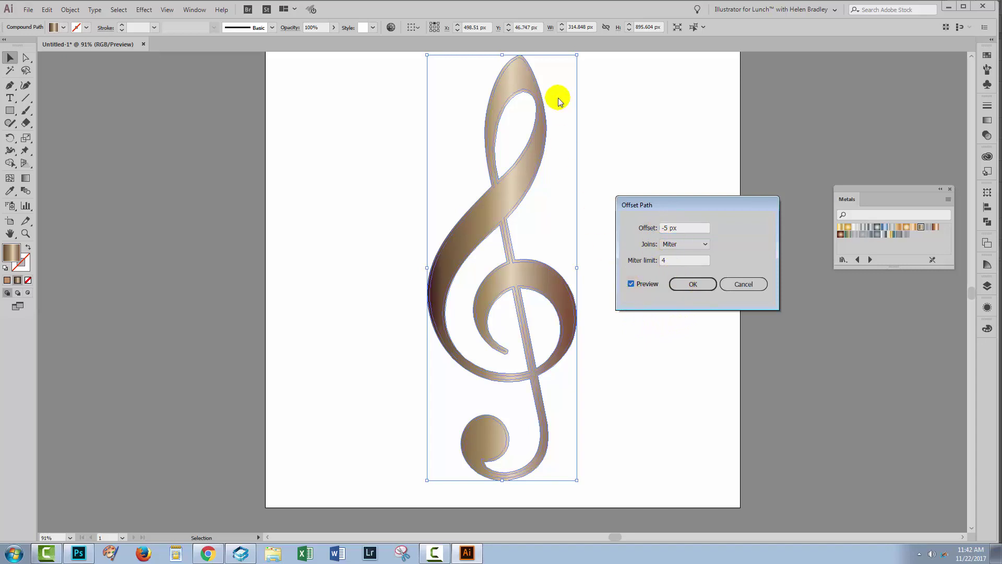
mouse_move(429, 349)
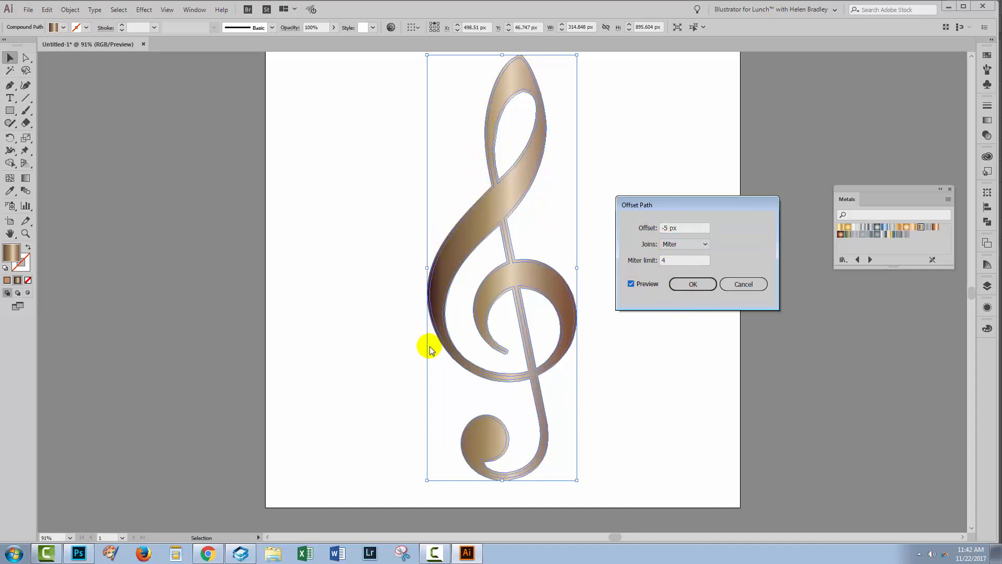
mouse_move(478, 322)
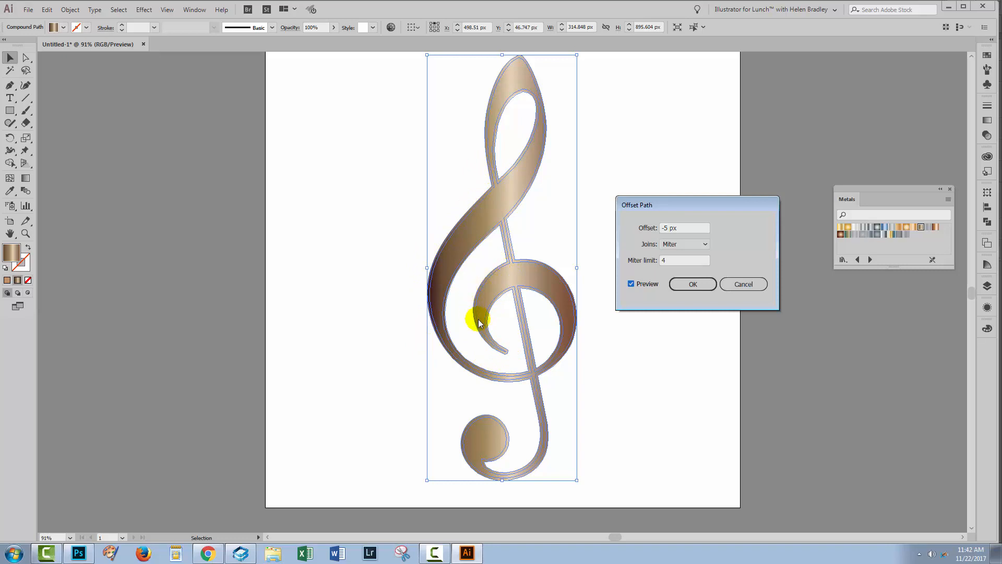
mouse_move(569, 412)
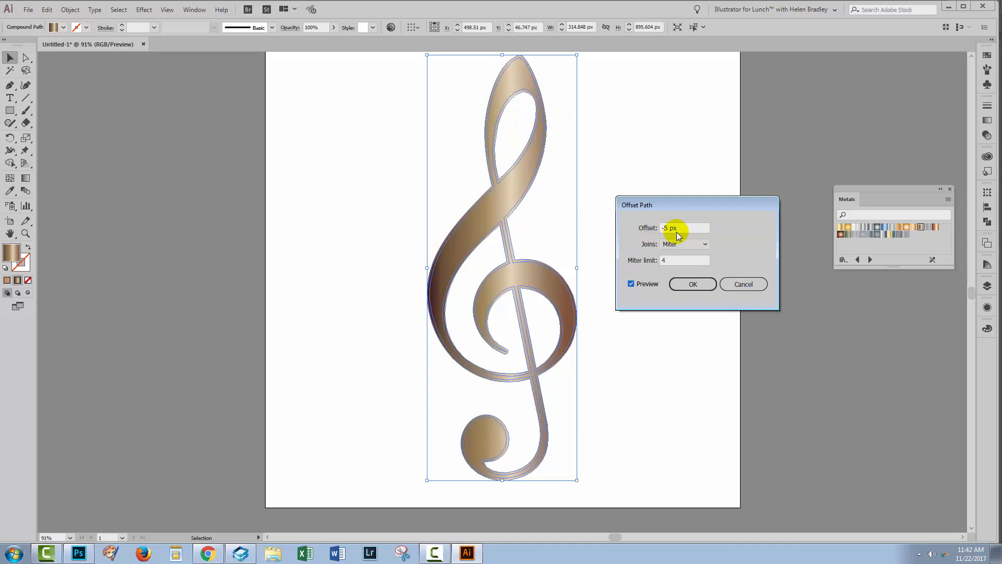
mouse_move(675, 235)
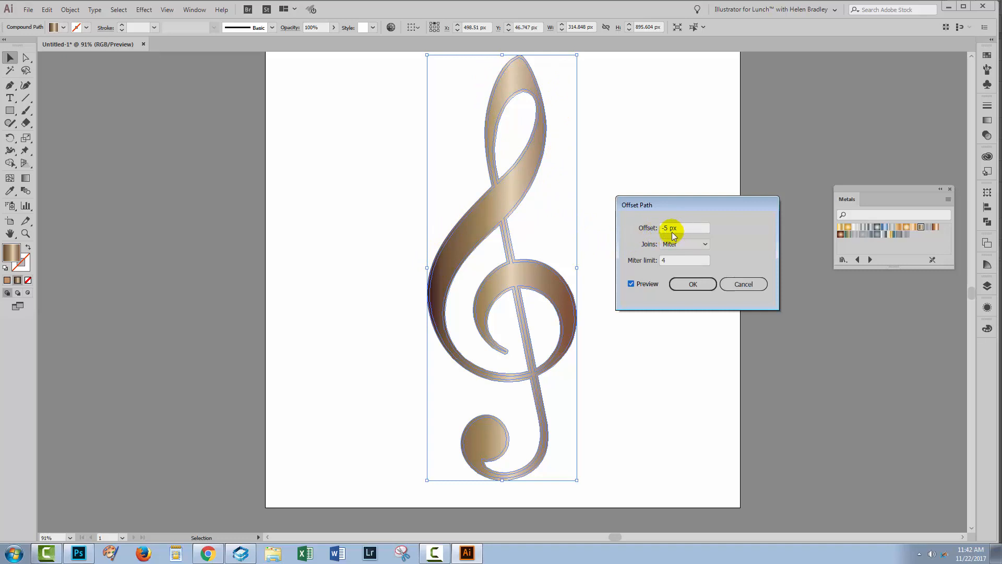
mouse_move(512, 240)
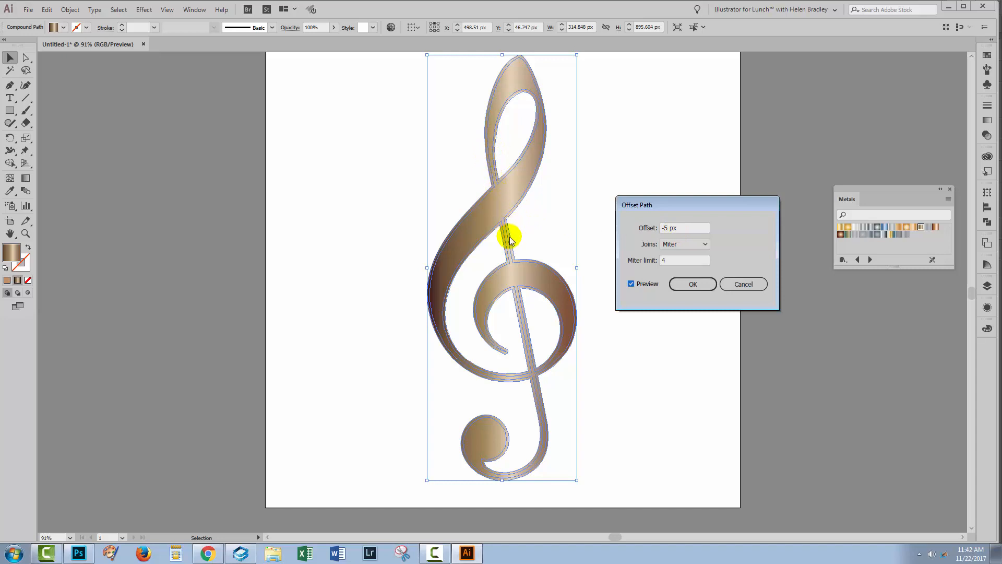
mouse_move(492, 481)
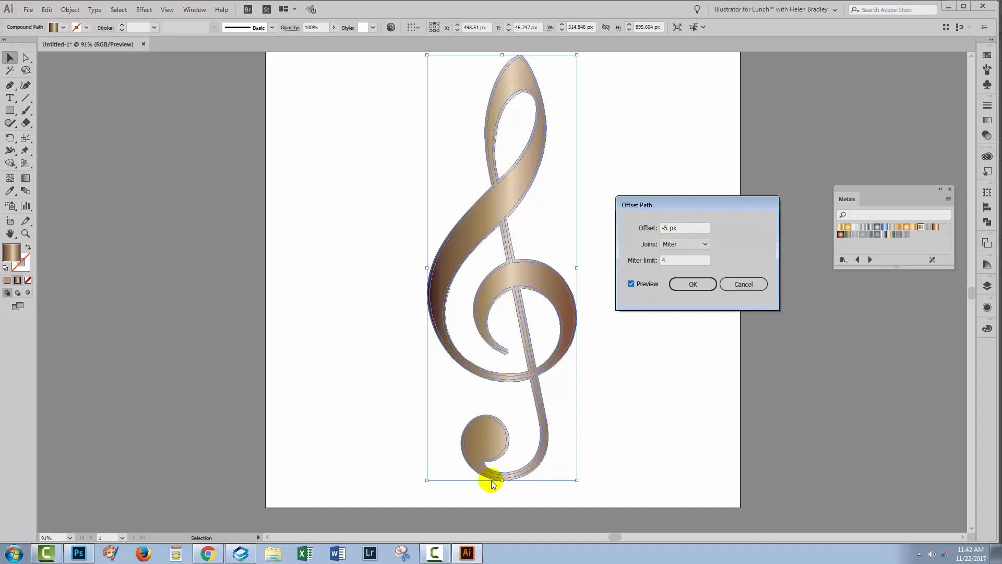
mouse_move(503, 310)
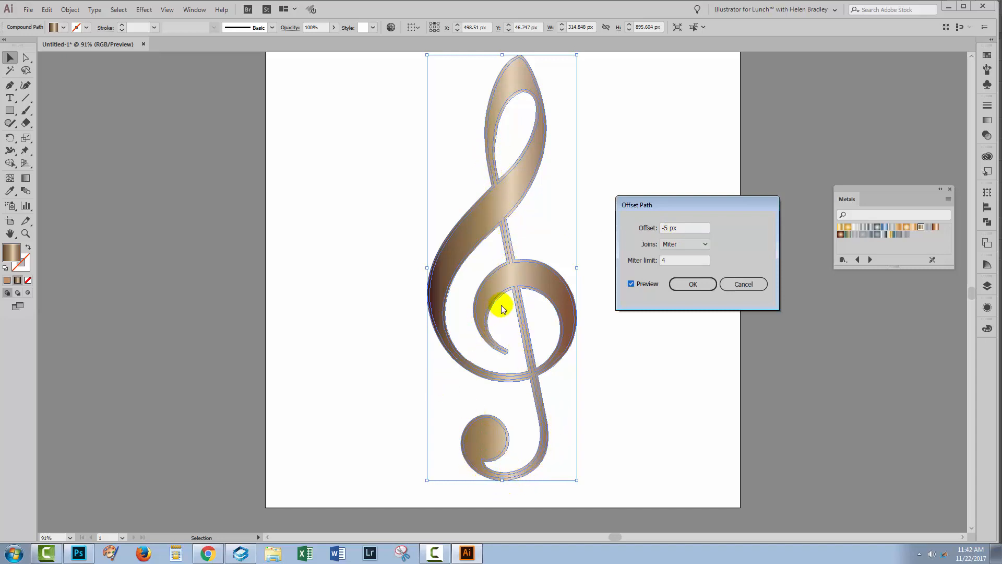
mouse_move(445, 274)
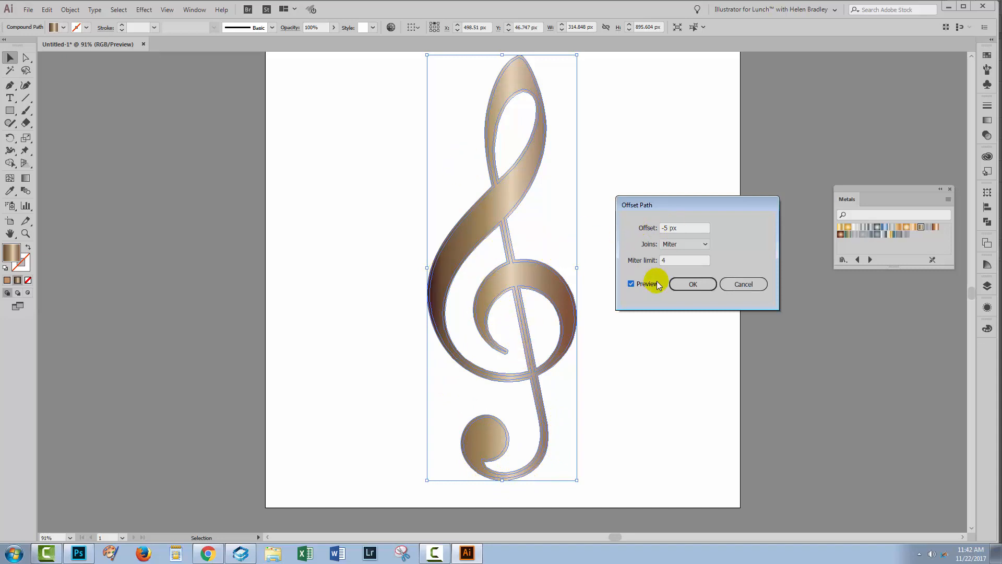
left_click(692, 284)
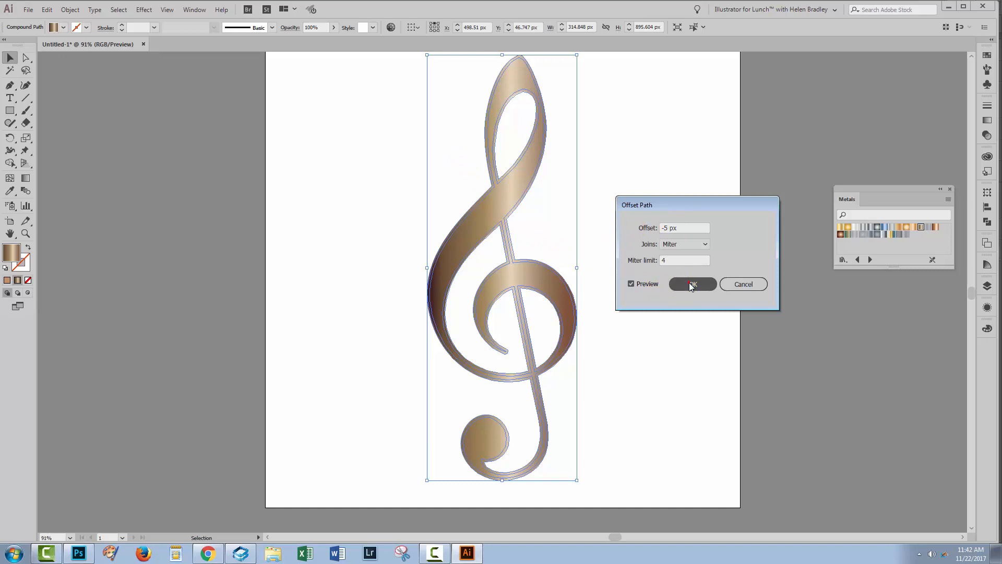
- Expand Layer 1 in the Layers panel to list the clef and its inset copy as two compound paths
left_click(694, 284)
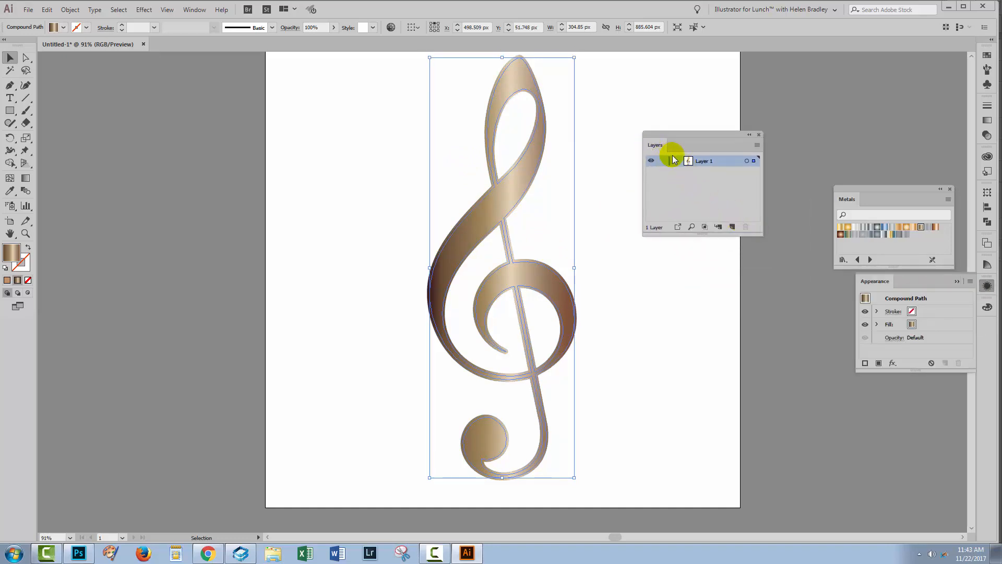
left_click(677, 161)
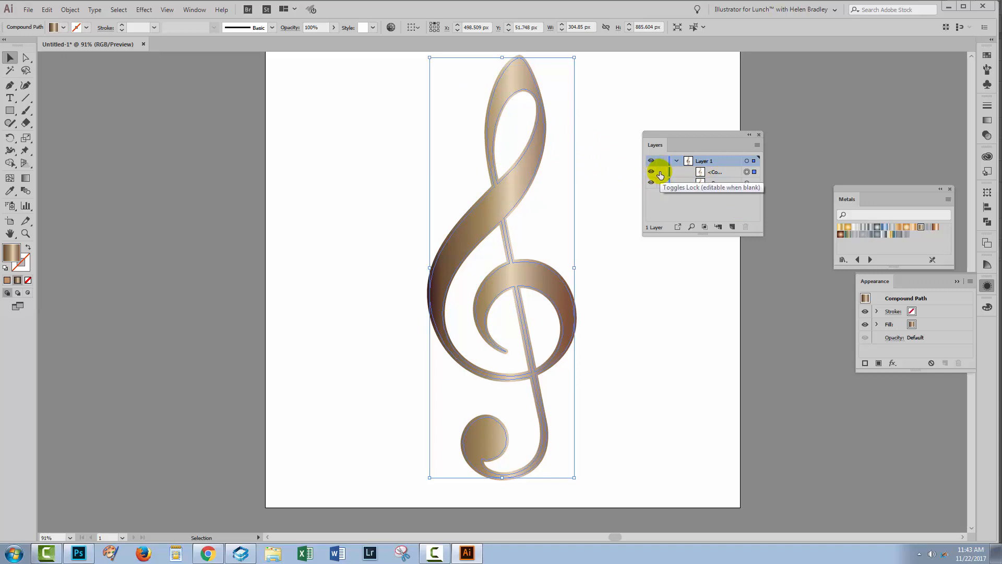
left_click(70, 9)
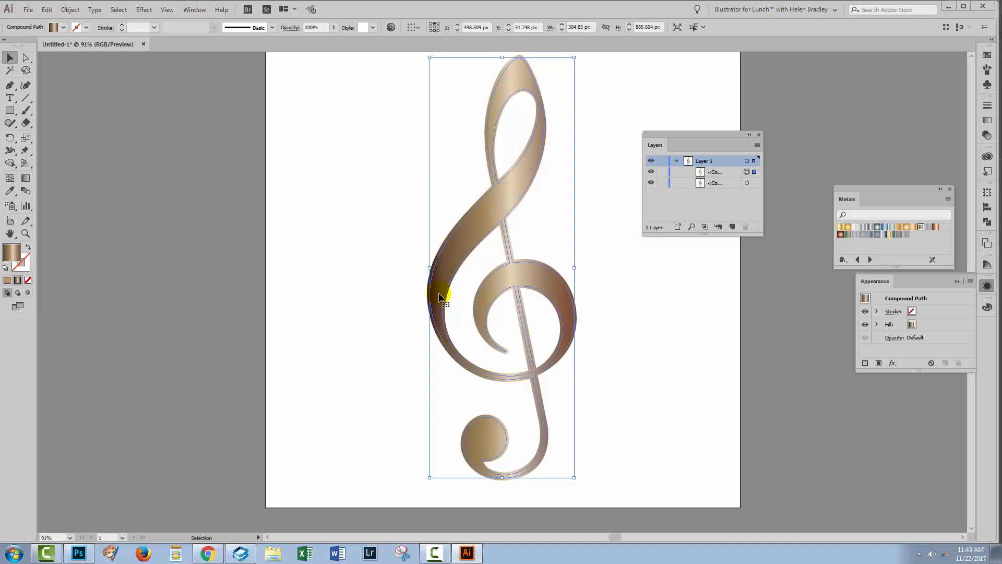
mouse_move(233, 204)
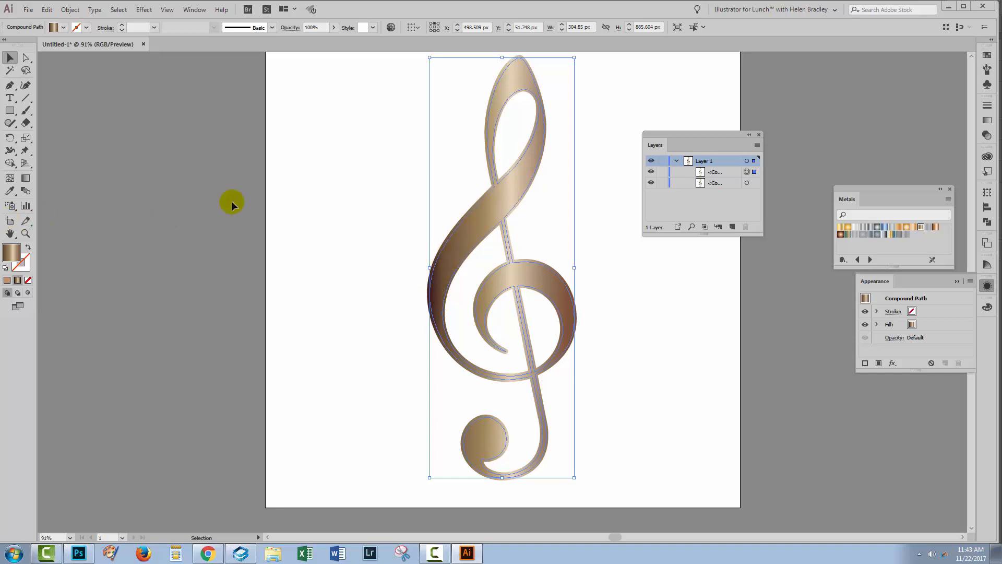
mouse_move(9, 195)
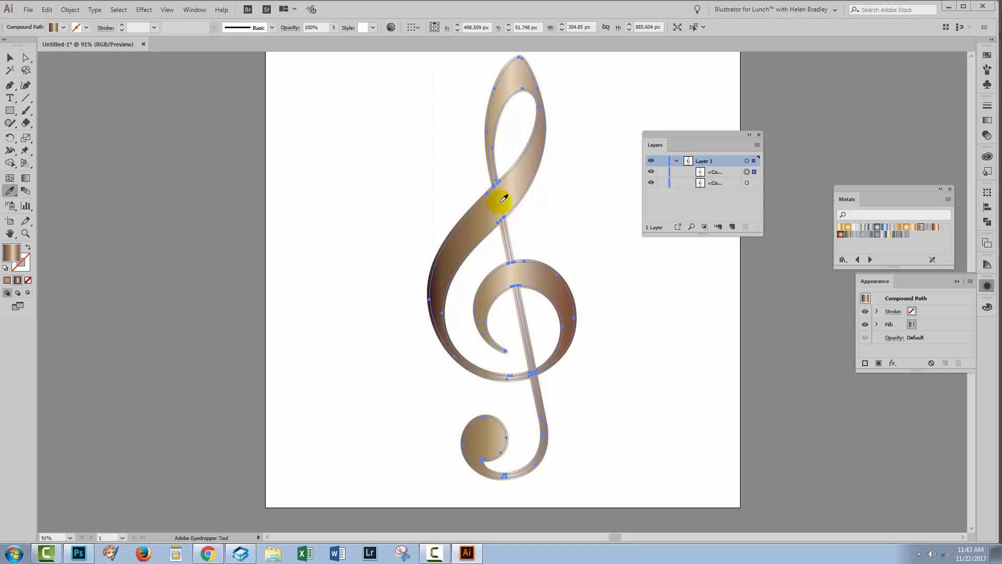
- Fill the inset path with the sampled beige via the Eyedropper, then deselect to reveal the metallic rim
left_click(499, 248)
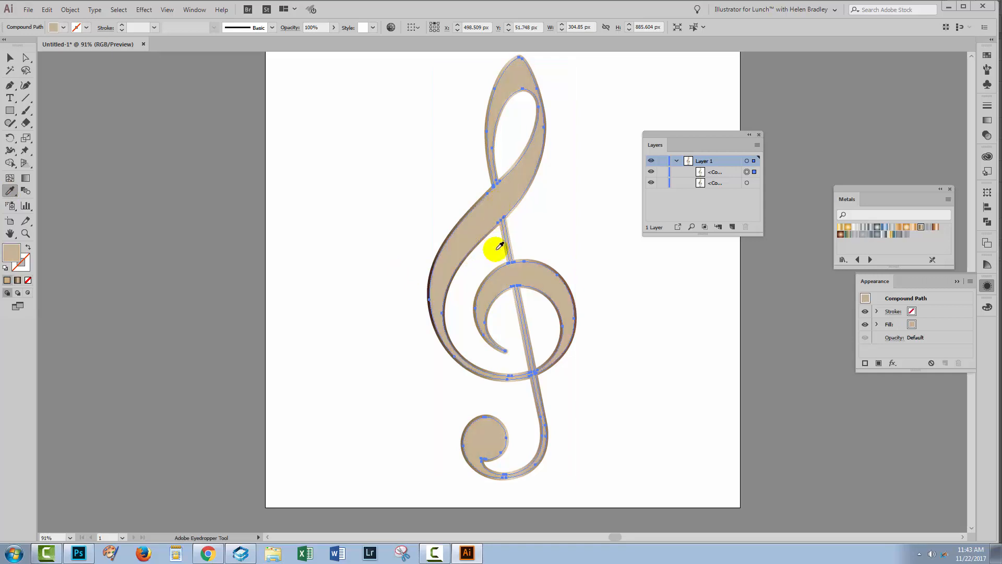
left_click(10, 57)
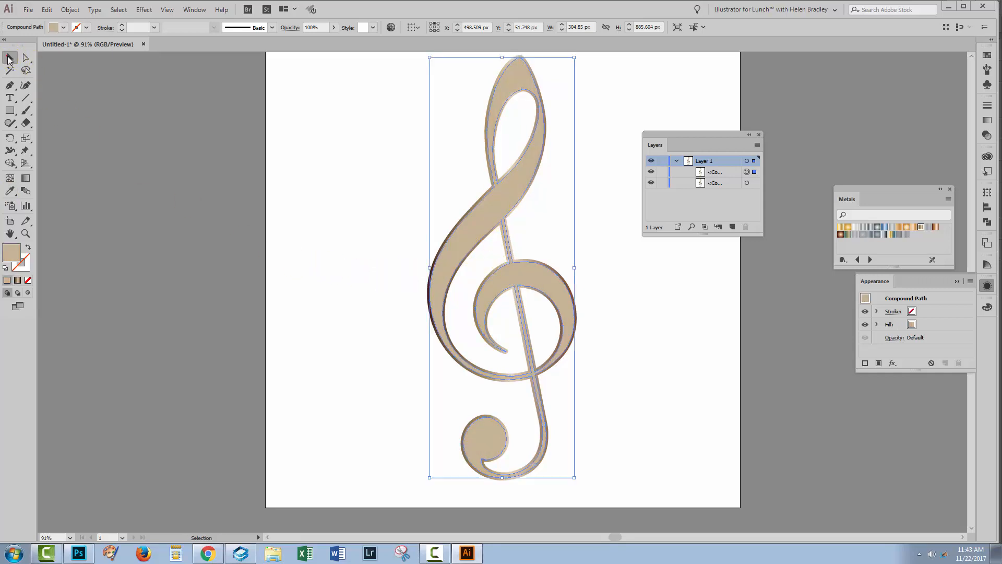
left_click(545, 217)
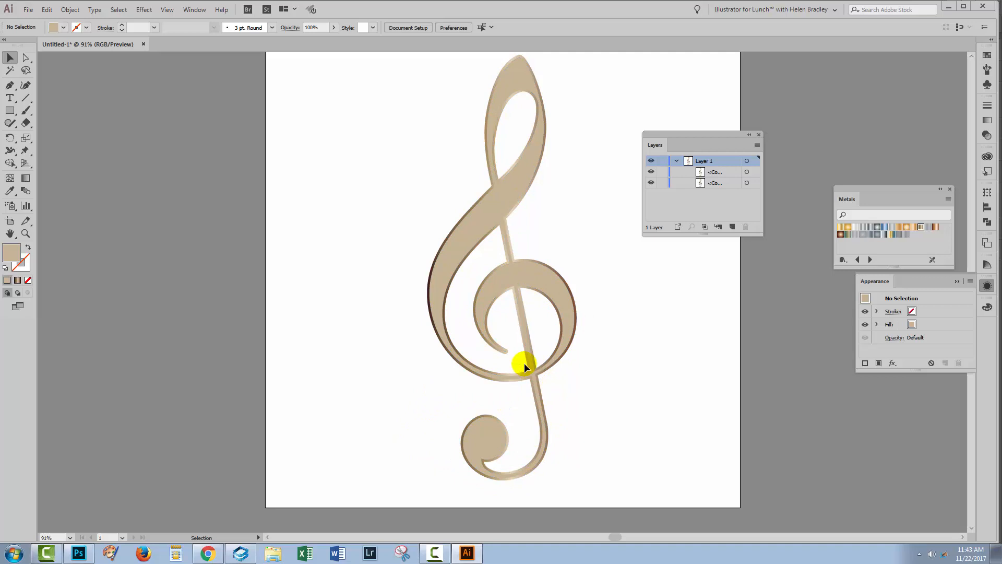
mouse_move(412, 314)
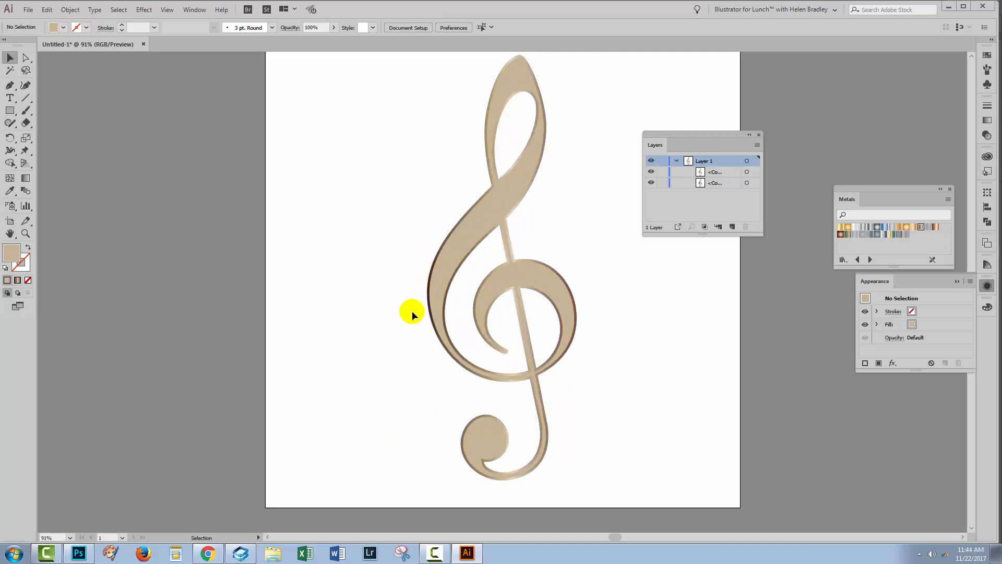
mouse_move(699, 258)
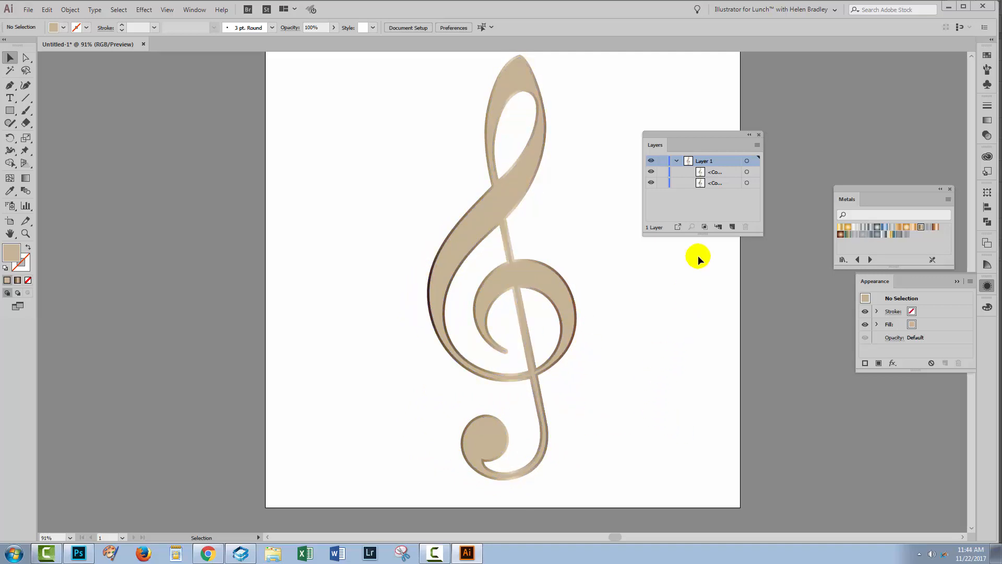
mouse_move(668, 304)
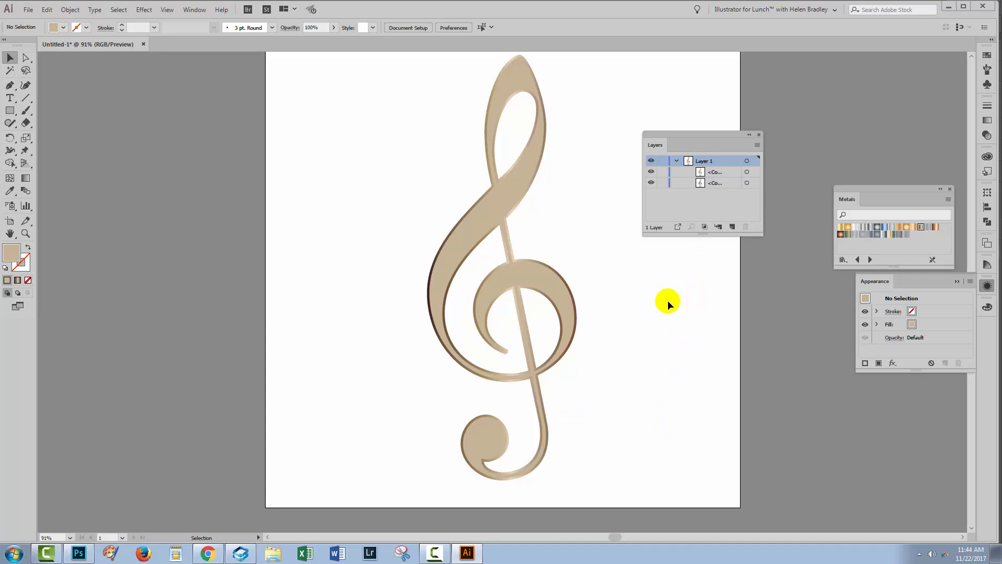
mouse_move(659, 307)
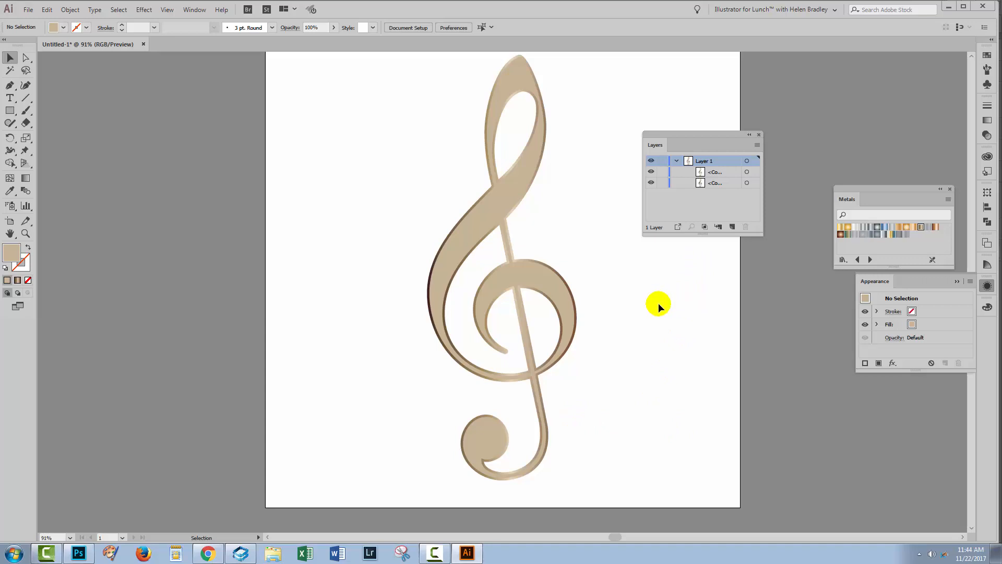
mouse_move(648, 328)
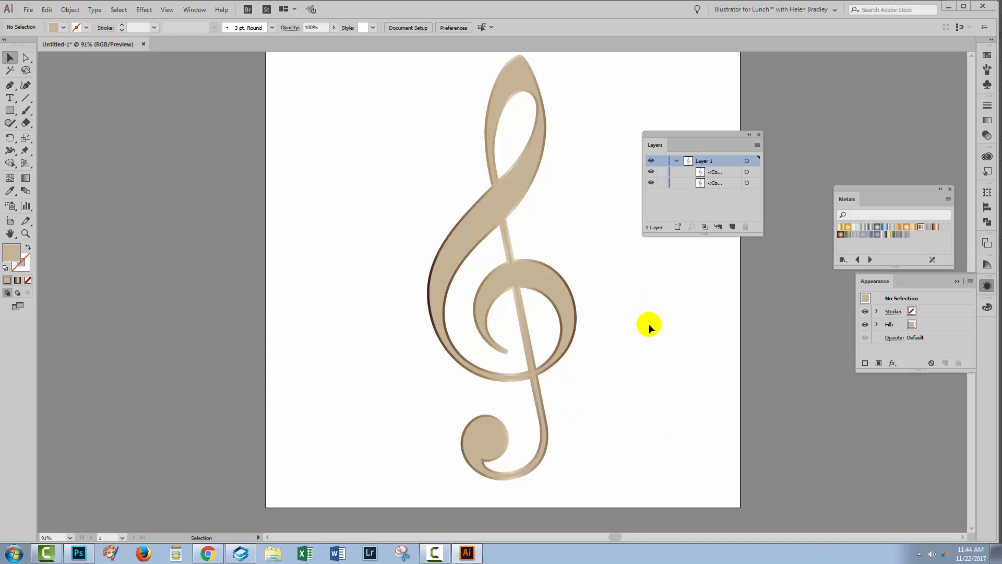
mouse_move(624, 310)
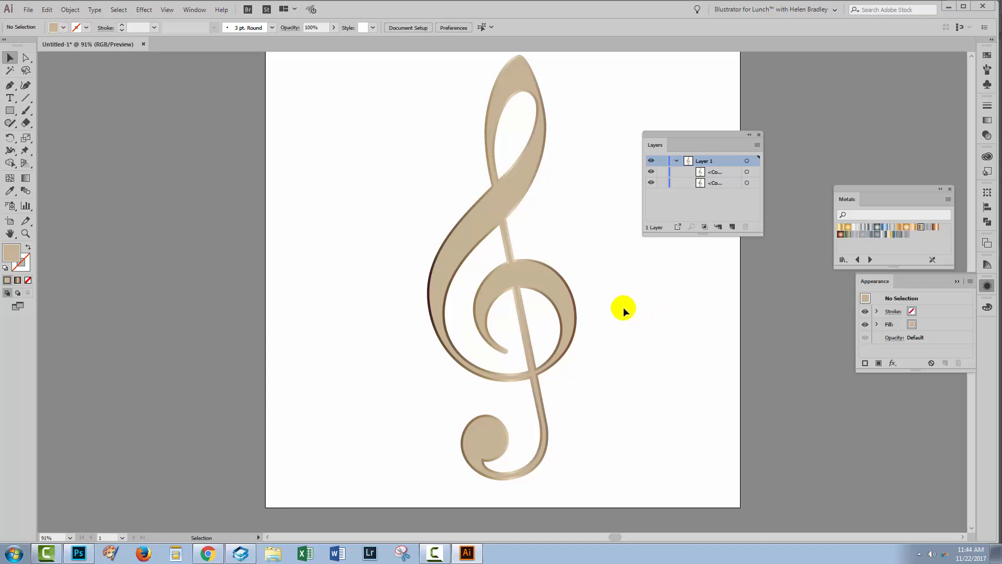